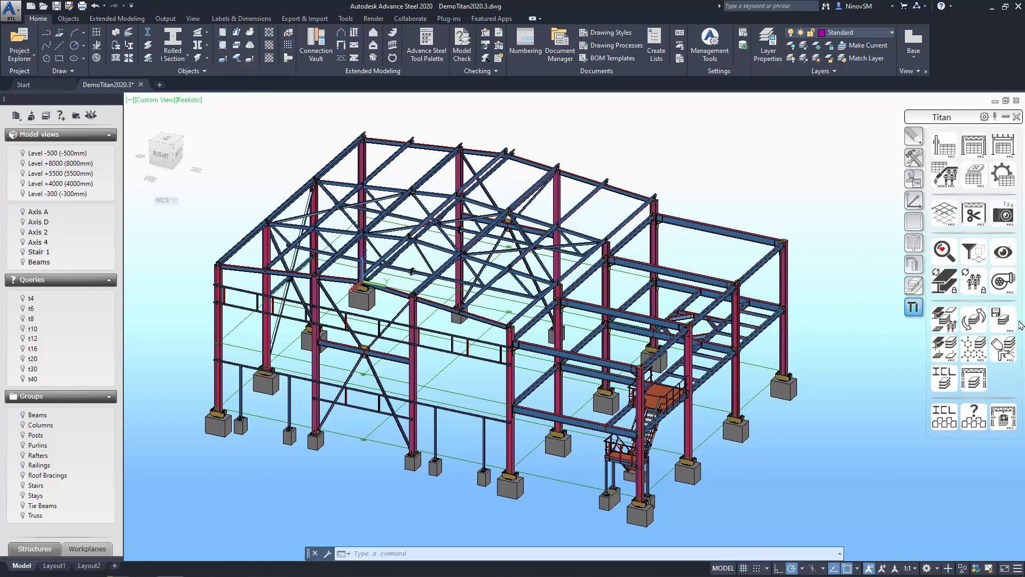
{"action": "mouse_move", "coordinate": [1002, 319]}
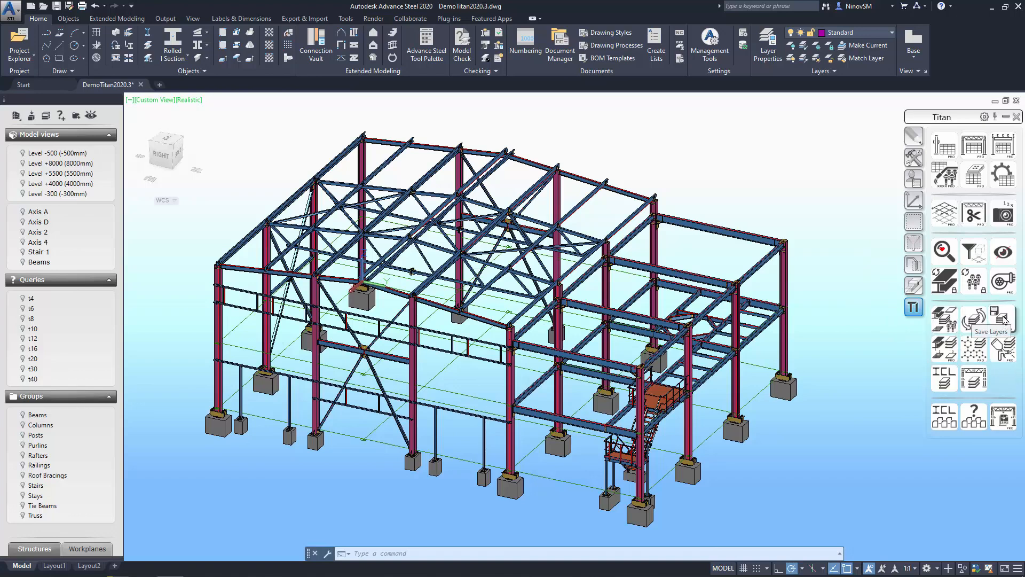
Save the model's layer state with Titan Save Layers and acknowledge the confirmation
{"action": "left_click", "coordinate": [1003, 317]}
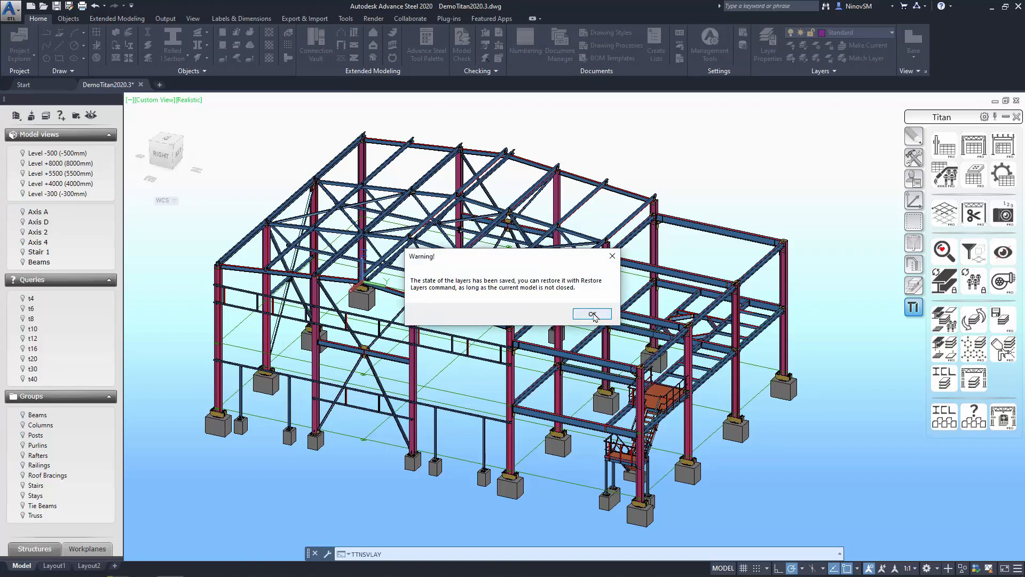
{"action": "left_click", "coordinate": [591, 314]}
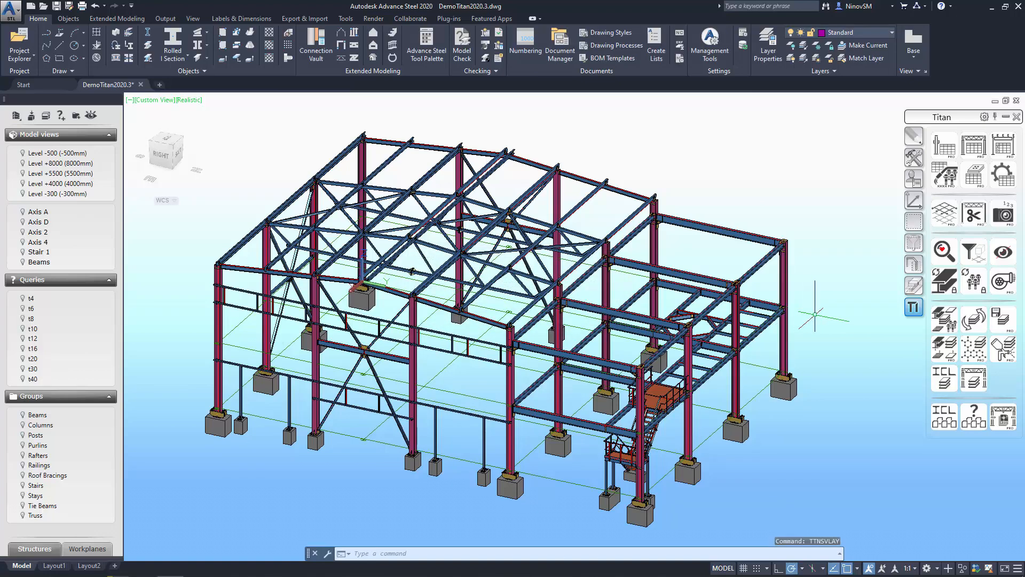
{"action": "mouse_move", "coordinate": [945, 378]}
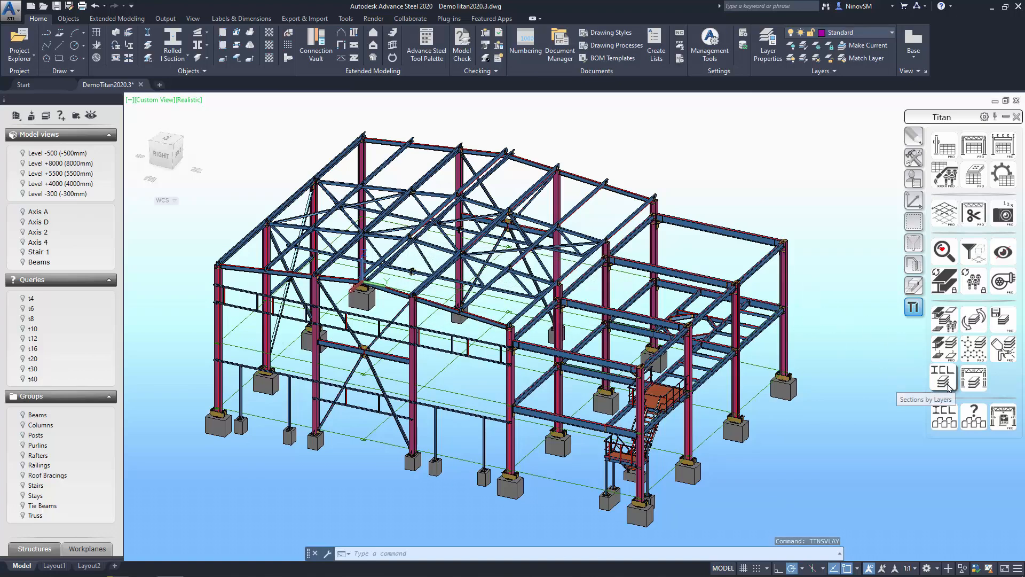
Recolor members by section onto layers like HEA300, IPE240 and RHS, then review the layer list
{"action": "left_click", "coordinate": [944, 378]}
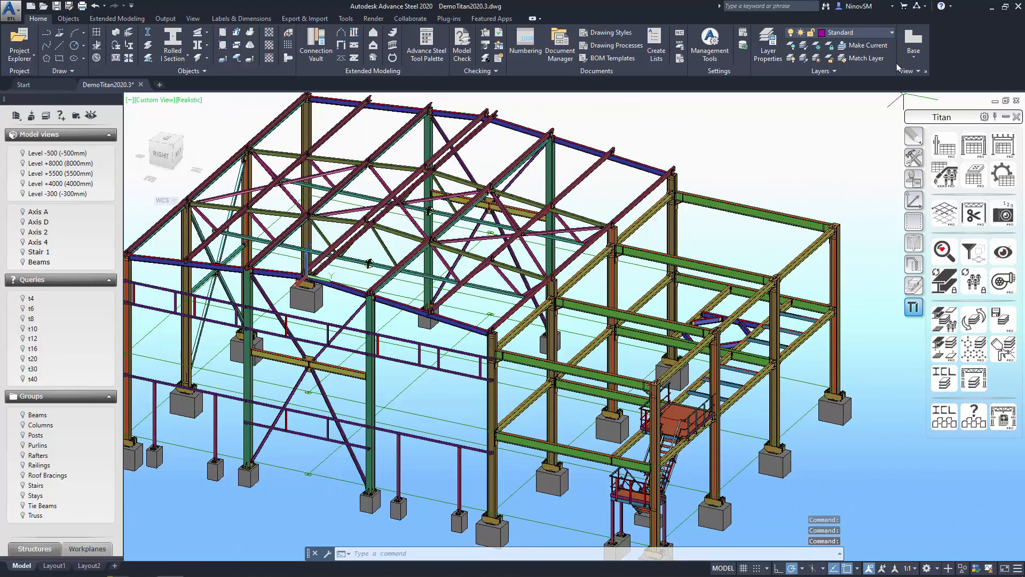
{"action": "mouse_move", "coordinate": [893, 33]}
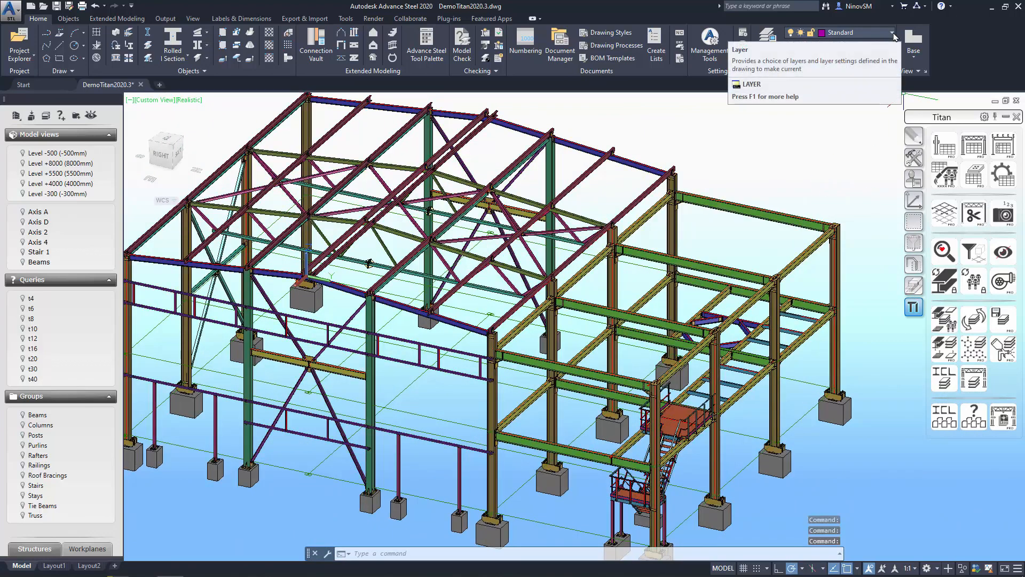
{"action": "left_click", "coordinate": [893, 32]}
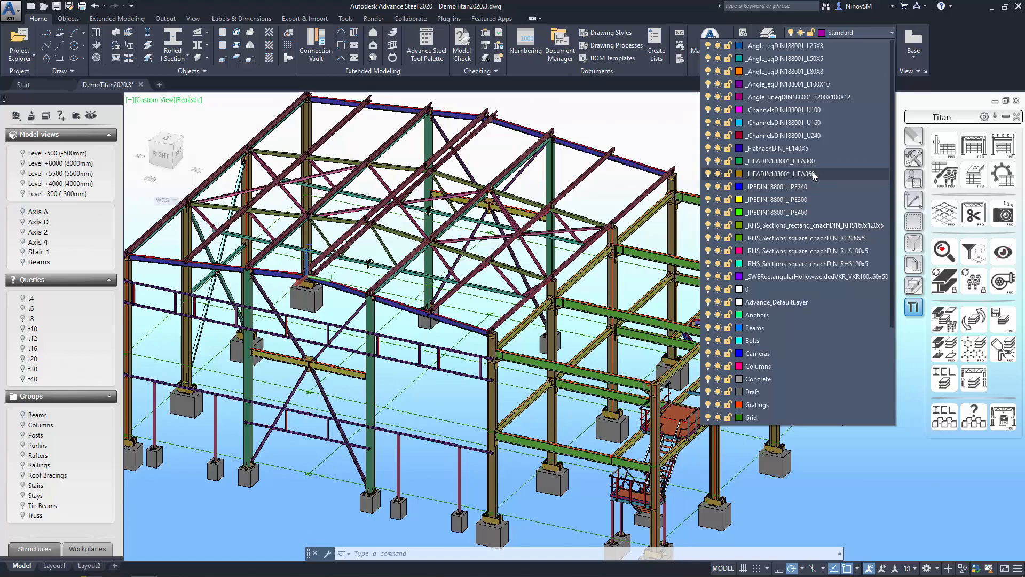
{"action": "mouse_move", "coordinate": [812, 175]}
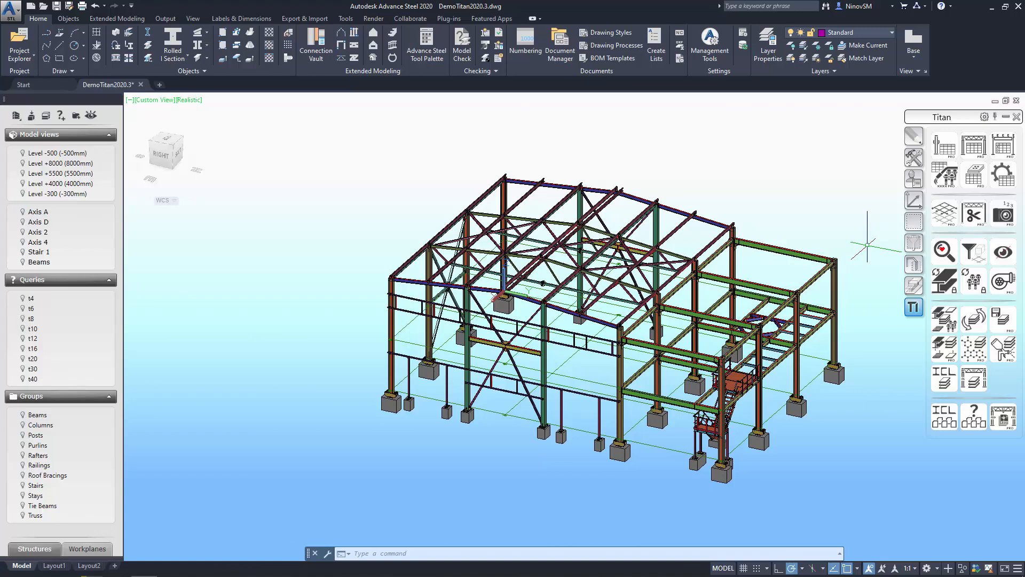
{"action": "mouse_move", "coordinate": [975, 377]}
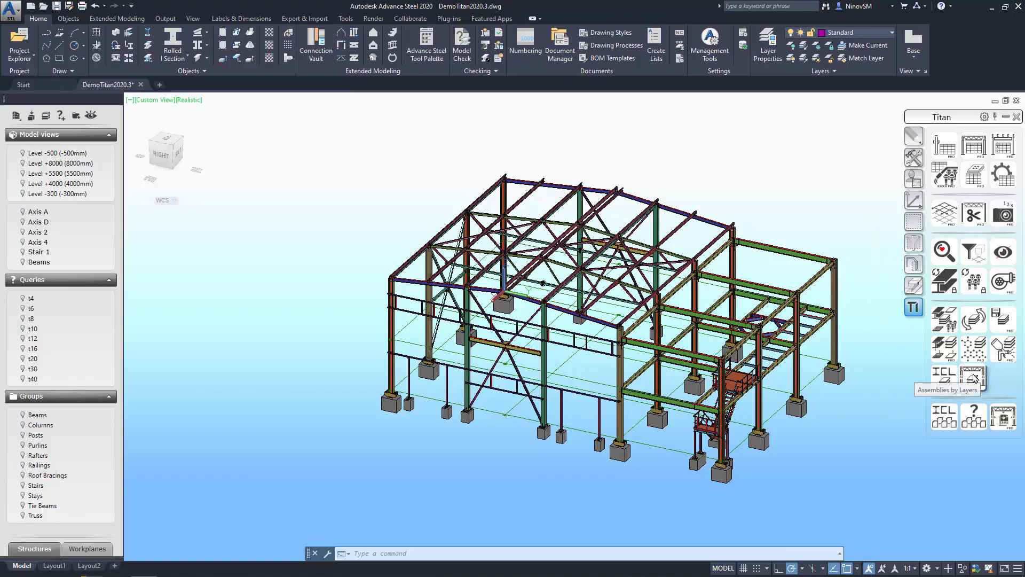
{"action": "mouse_move", "coordinate": [977, 376]}
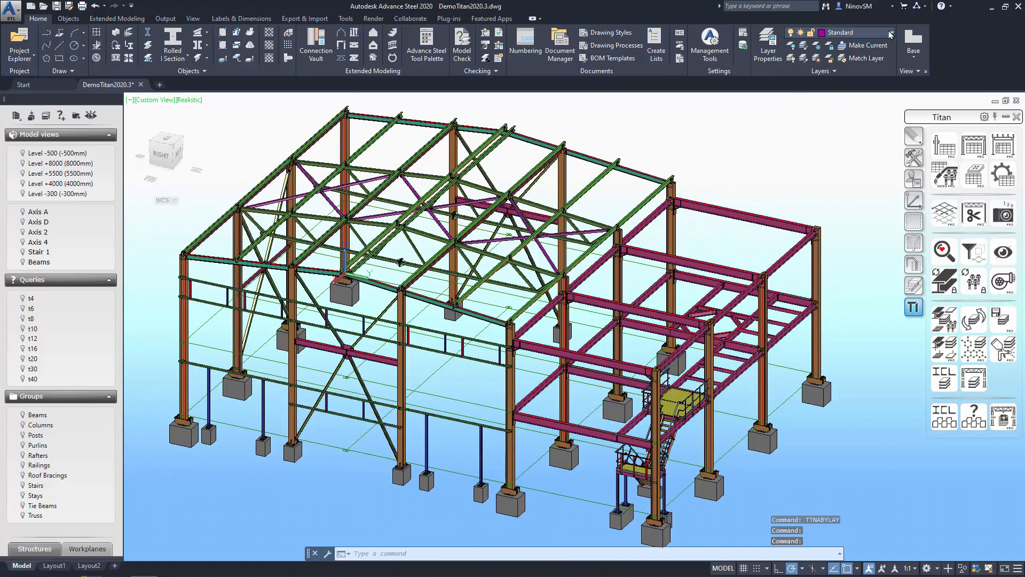
Review the generated assembly layers GR1, GR2, RL1–RL14, S1 and S2 in the layer list
{"action": "left_click", "coordinate": [892, 32]}
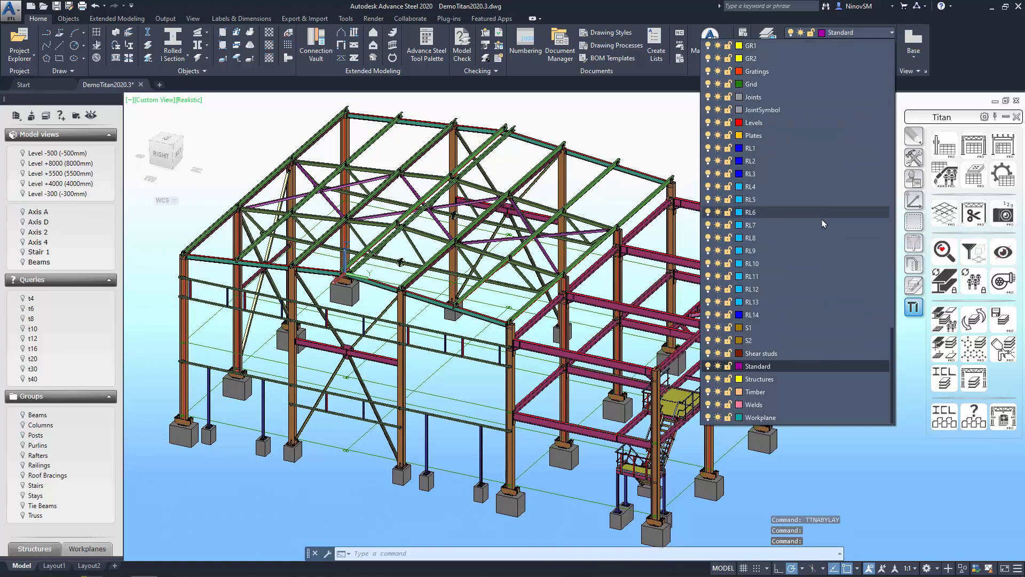
{"action": "mouse_move", "coordinate": [803, 307]}
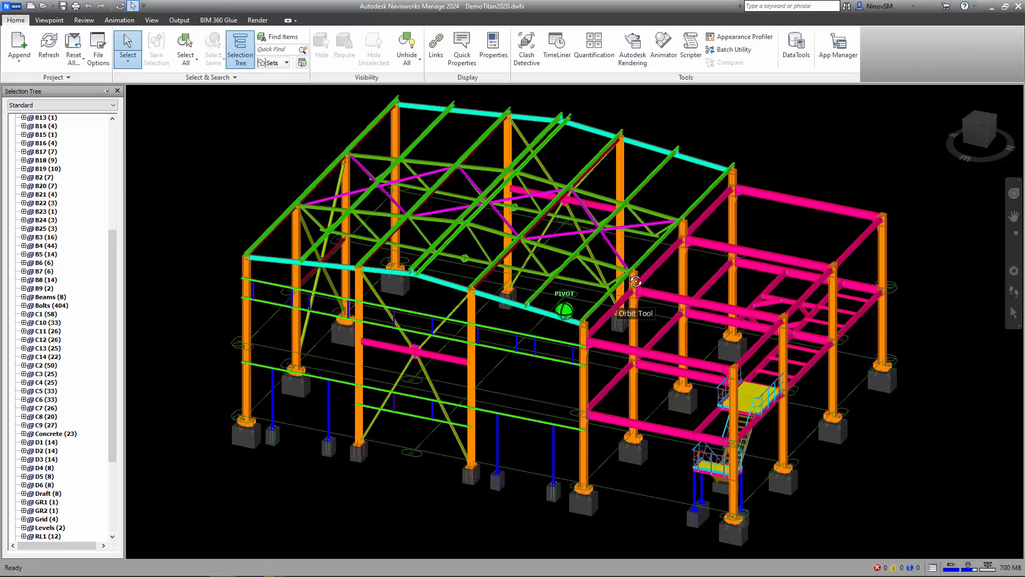
Highlight assembly C10, then expand C11 to list its ASTPLATE, ASTBEAM and ASTANCHOR parts
{"action": "left_click_drag", "start_coordinate": [634, 281], "coordinate": [659, 275]}
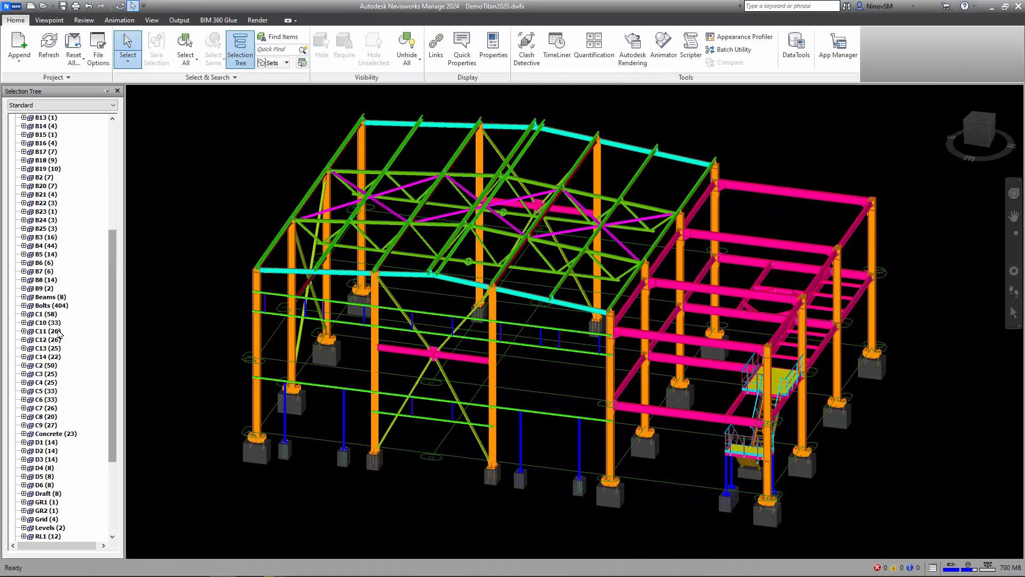
{"action": "left_click", "coordinate": [47, 323]}
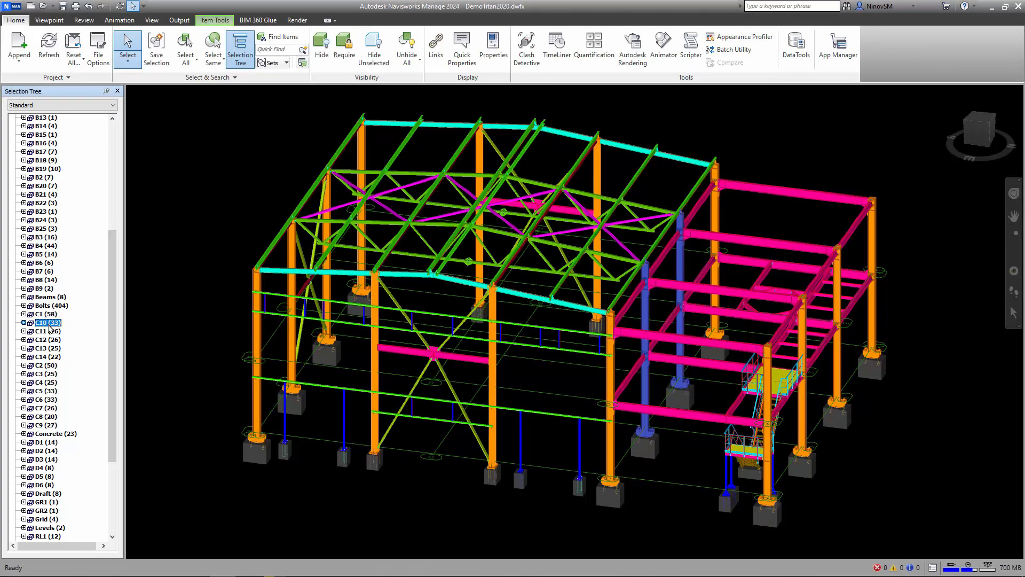
{"action": "left_click", "coordinate": [24, 332]}
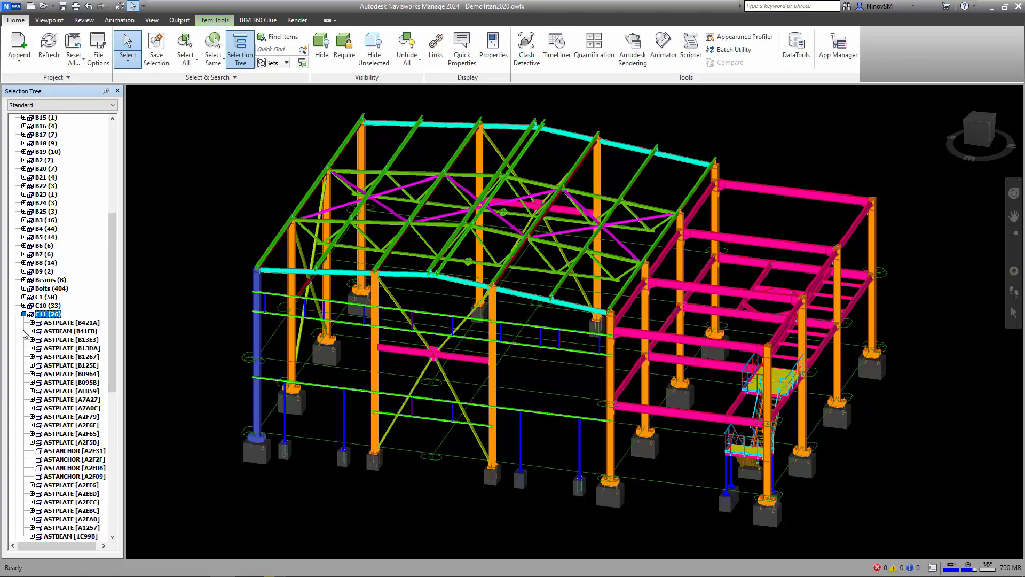
{"action": "scroll", "scroll_direction": "down", "scroll_amount": 3}
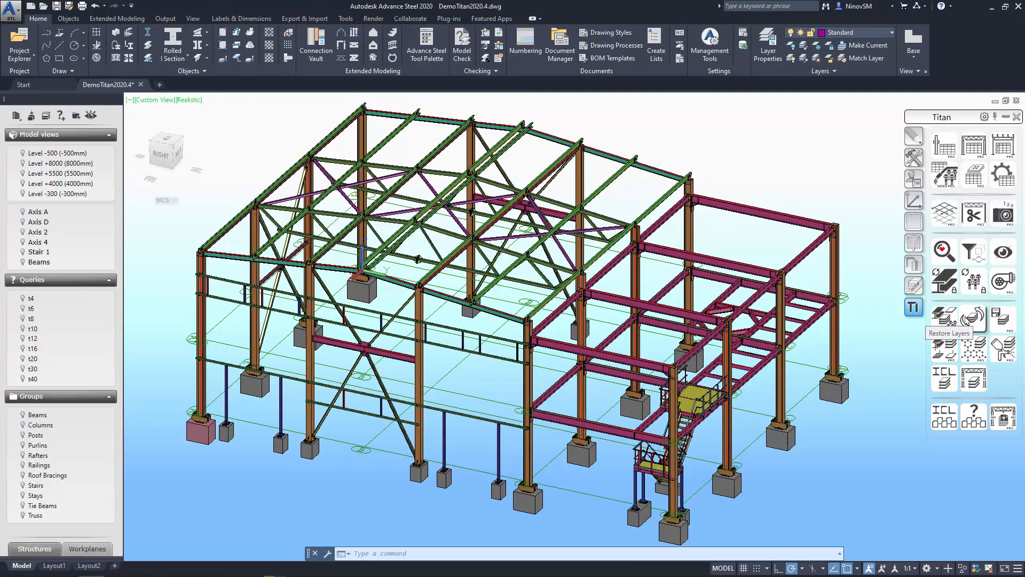
Recolor the frame with one layer per single part and review the p127–p156 part layers
{"action": "left_click", "coordinate": [890, 32]}
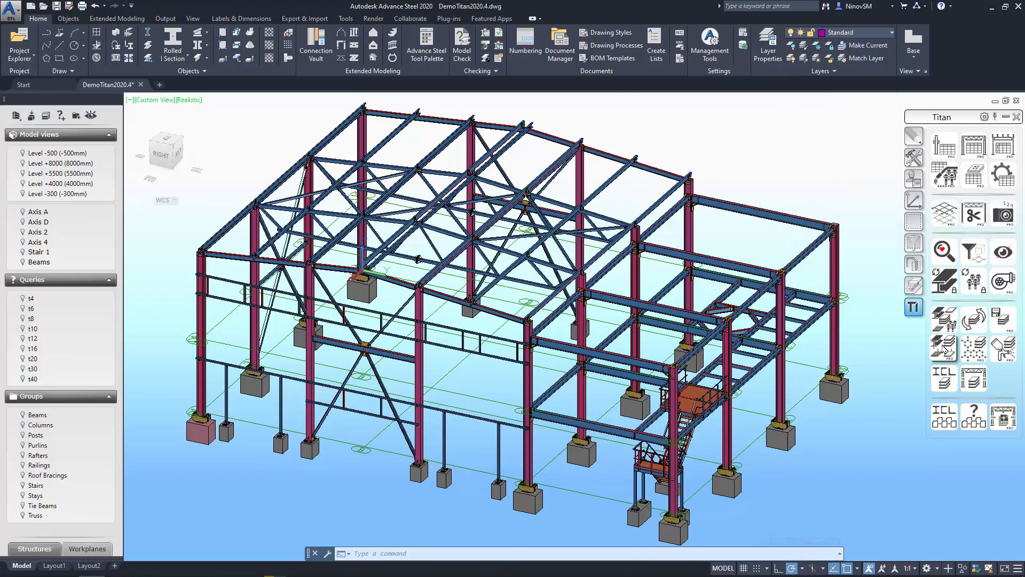
{"action": "mouse_move", "coordinate": [945, 347]}
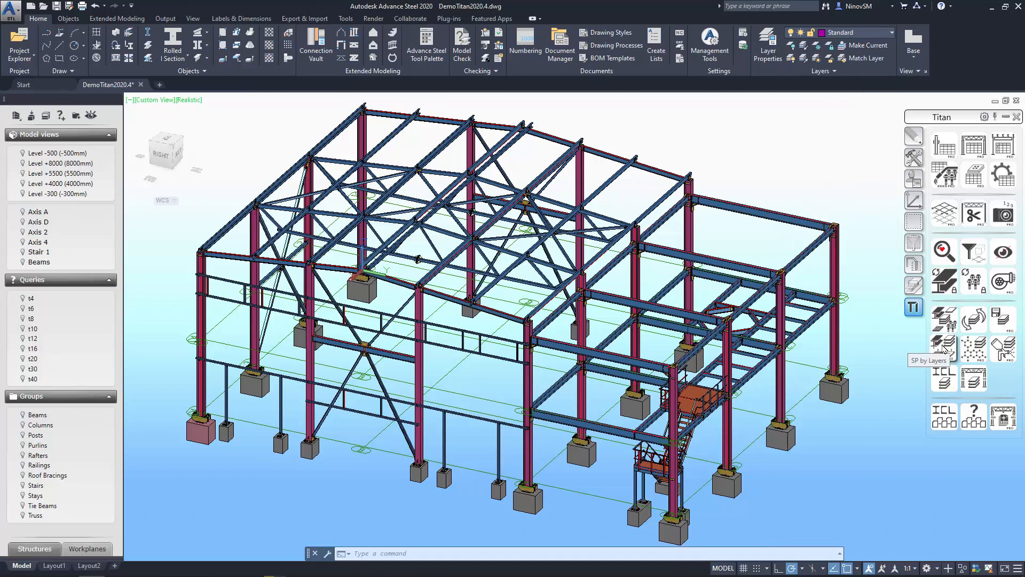
{"action": "left_click", "coordinate": [943, 346]}
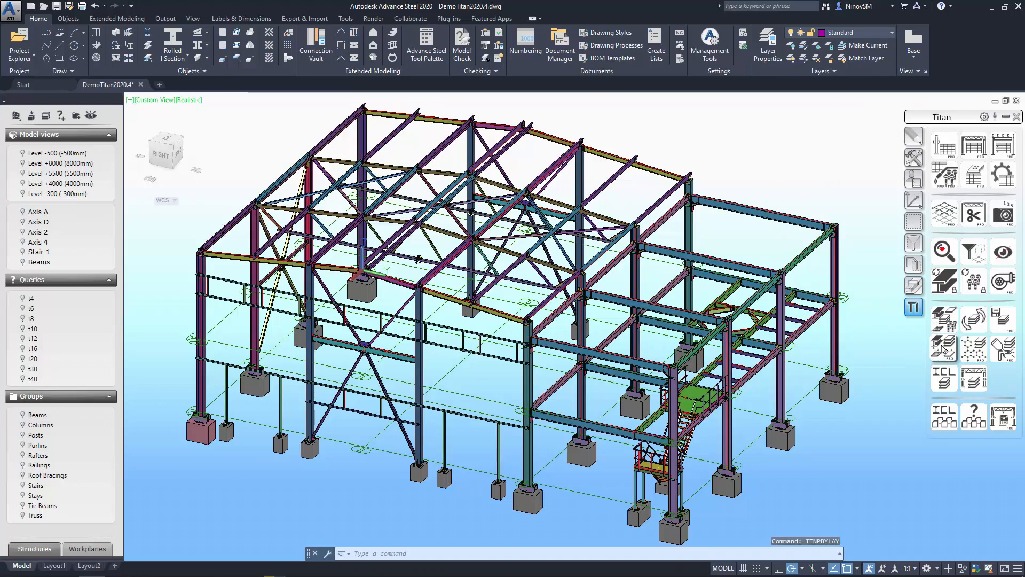
{"action": "left_click", "coordinate": [889, 32]}
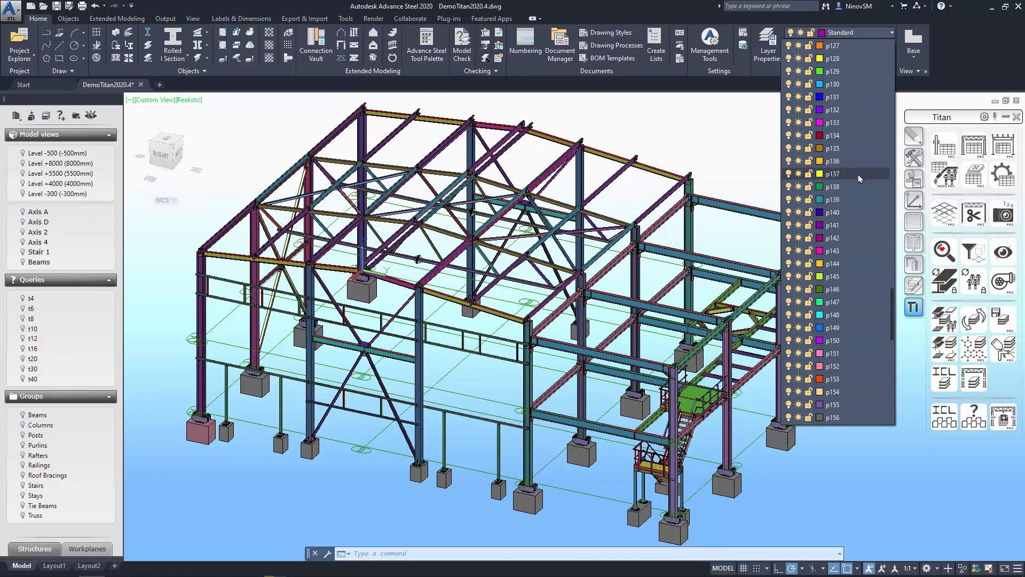
{"action": "mouse_move", "coordinate": [874, 474]}
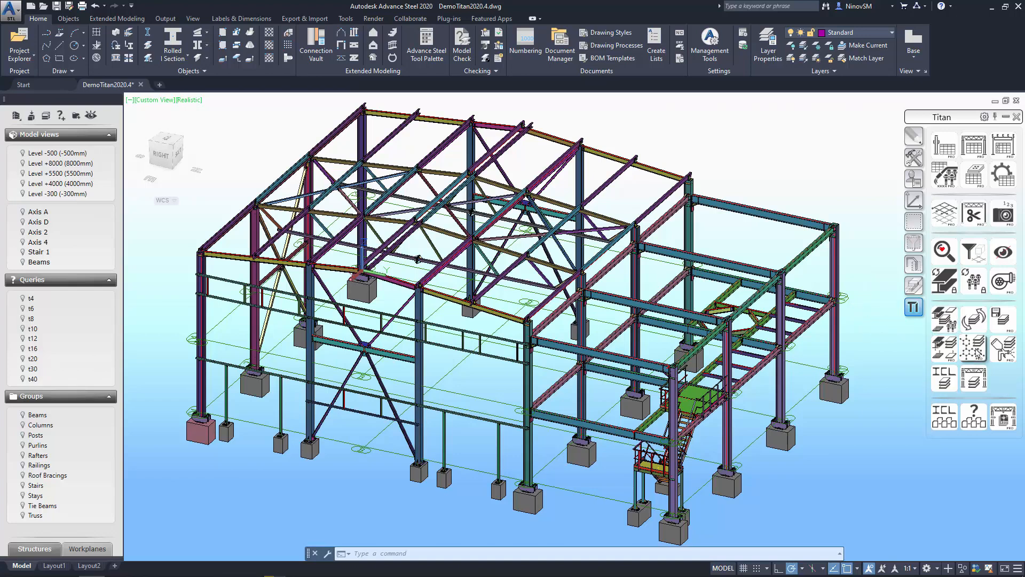
{"action": "mouse_move", "coordinate": [944, 347]}
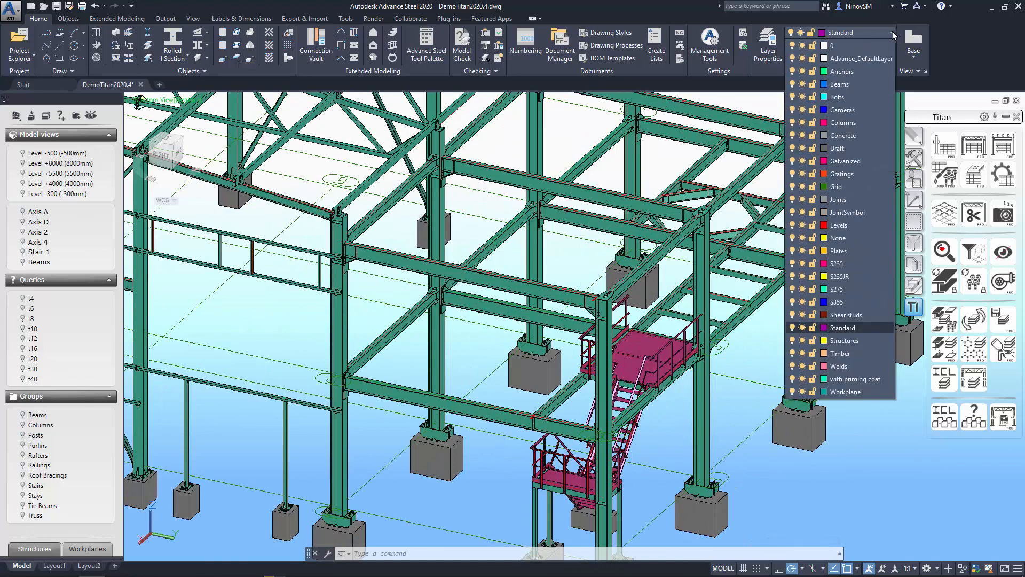
{"action": "mouse_move", "coordinate": [863, 160]}
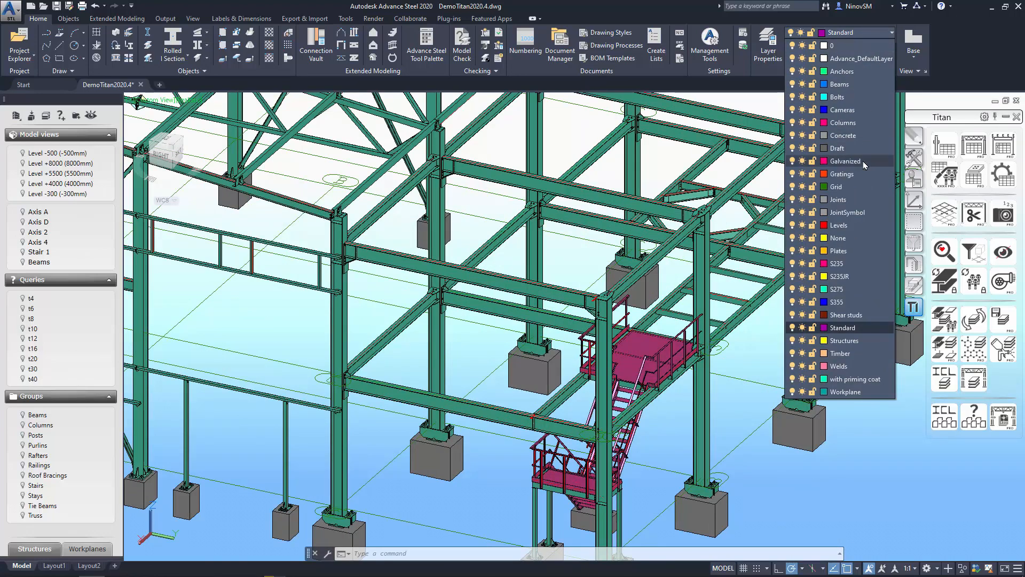
{"action": "mouse_move", "coordinate": [865, 164]}
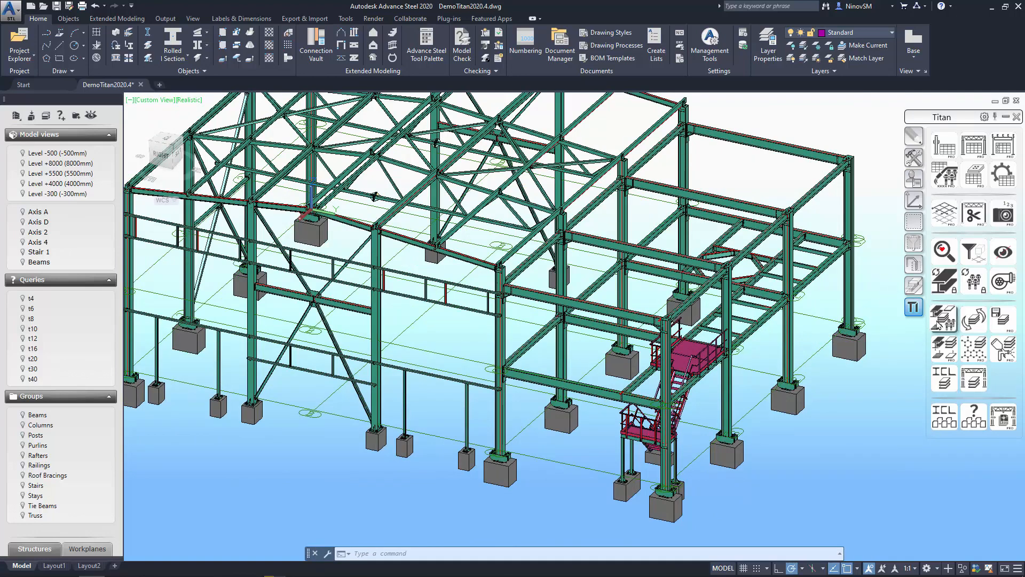
{"action": "mouse_move", "coordinate": [944, 318]}
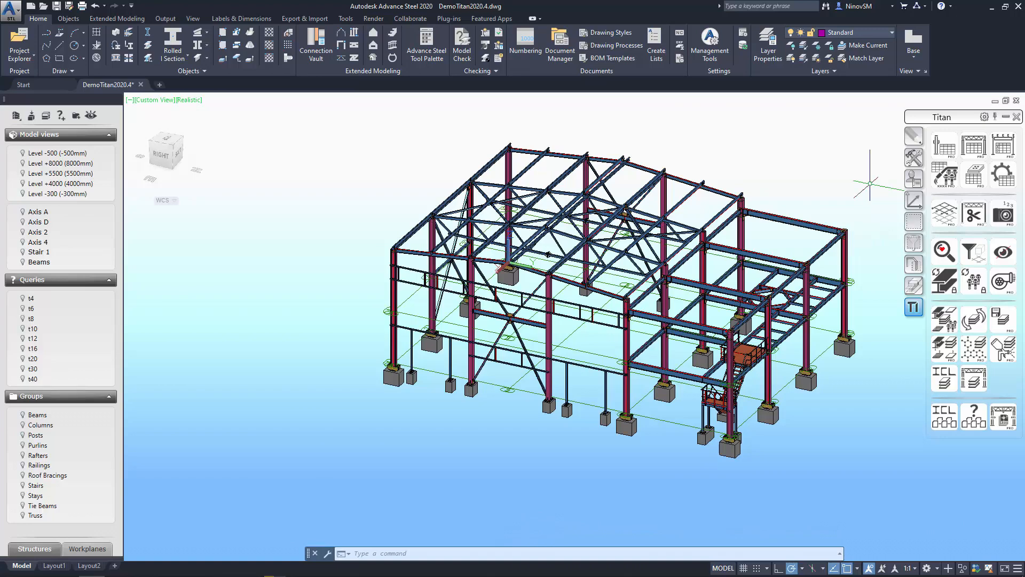
Check the layer list after restoring the frame's standard member layers
{"action": "left_click", "coordinate": [891, 32]}
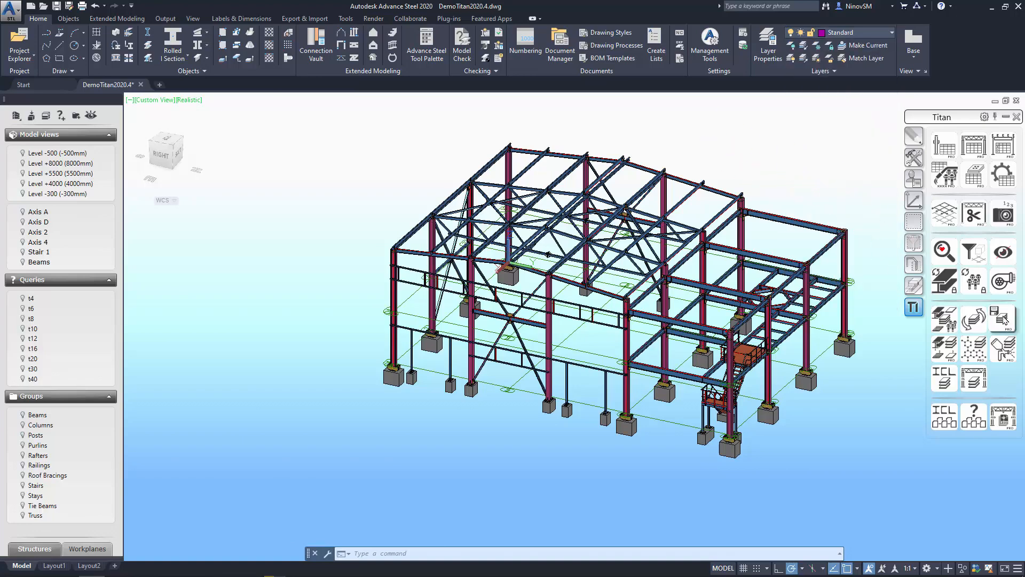
{"action": "mouse_move", "coordinate": [1004, 320]}
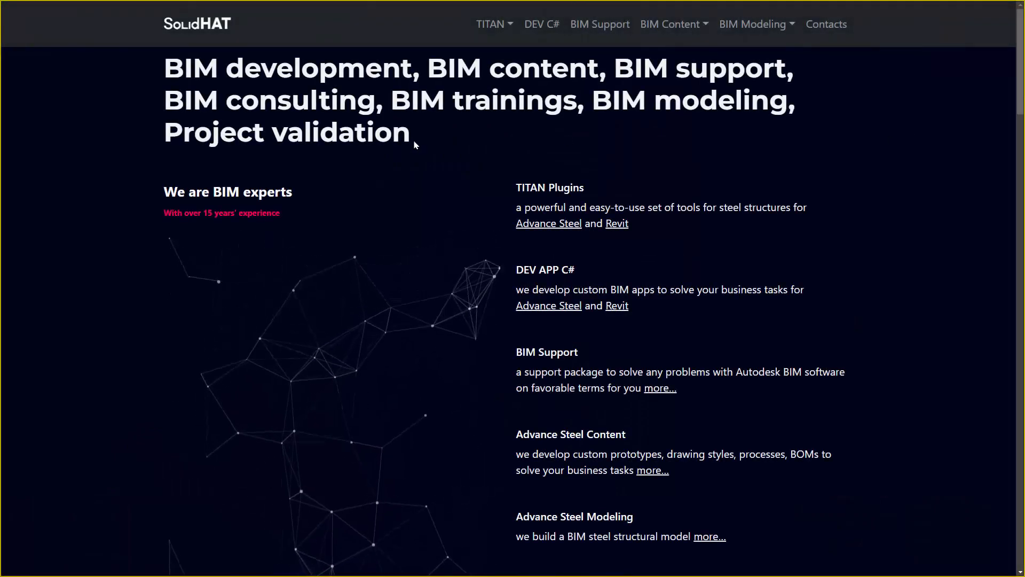
Browse the SolidHAT home page services and open the Content for Advance Steel page
{"action": "scroll", "scroll_direction": "down", "scroll_amount": 3}
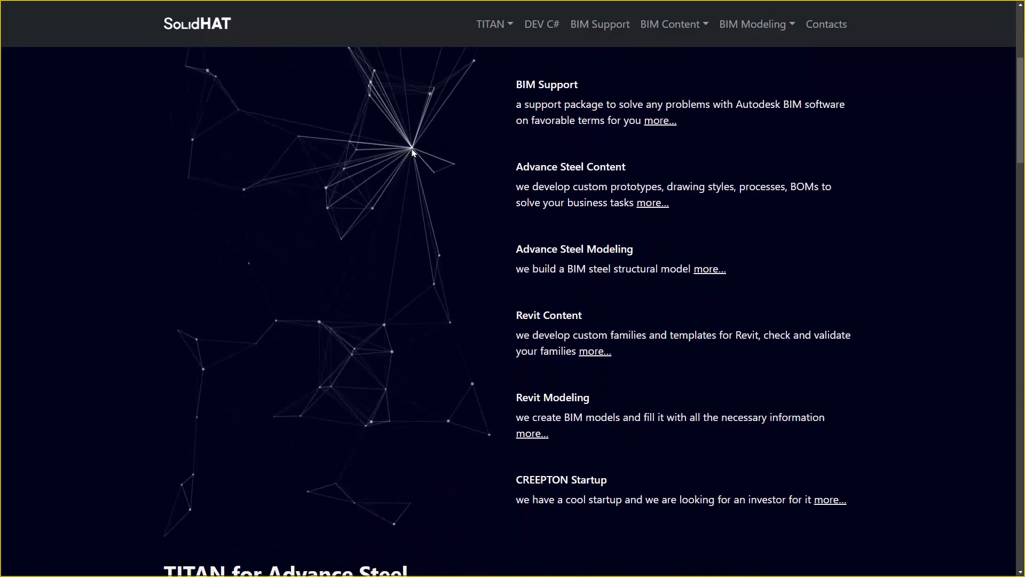
{"action": "scroll", "scroll_direction": "down", "scroll_amount": 3}
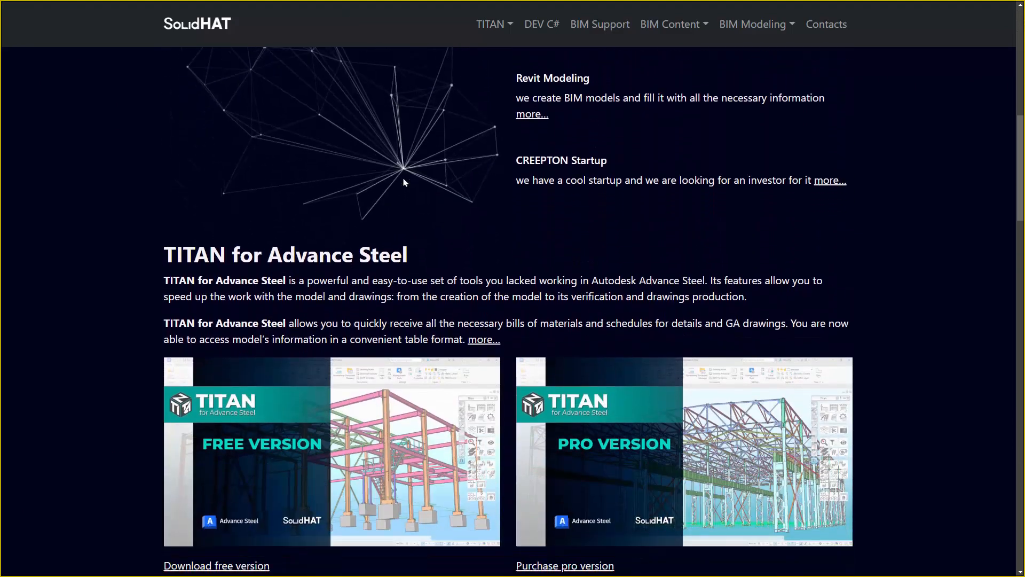
{"action": "scroll", "scroll_direction": "down", "scroll_amount": 3}
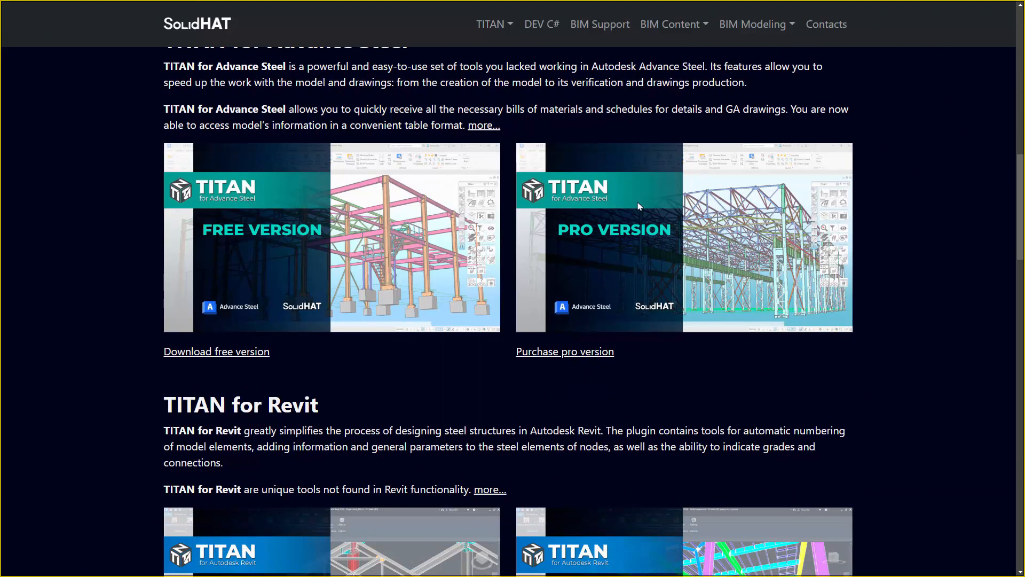
{"action": "scroll", "scroll_direction": "down", "scroll_amount": 3}
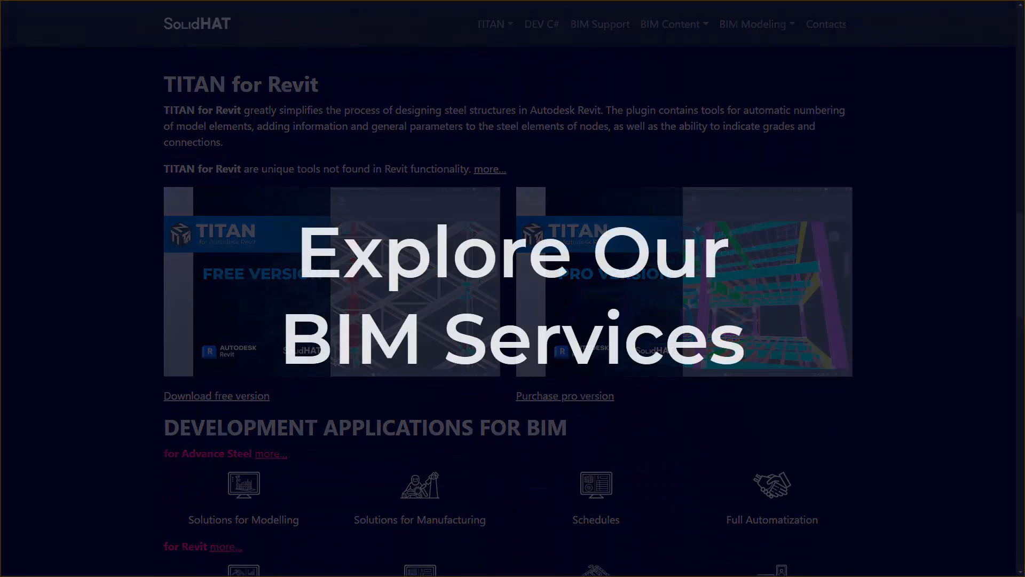
{"action": "scroll", "scroll_direction": "down", "scroll_amount": 3}
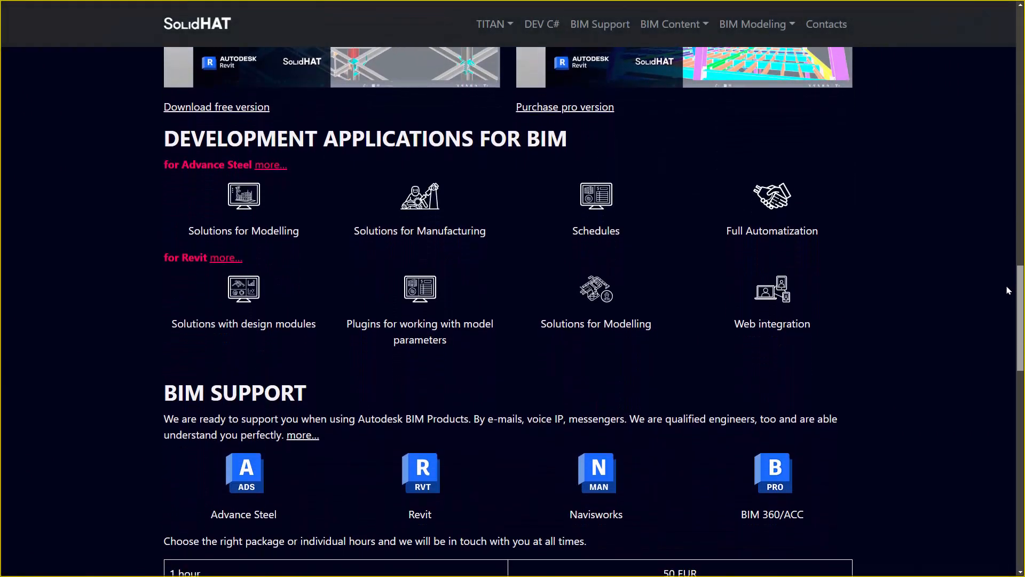
{"action": "scroll", "scroll_direction": "down", "scroll_amount": 3}
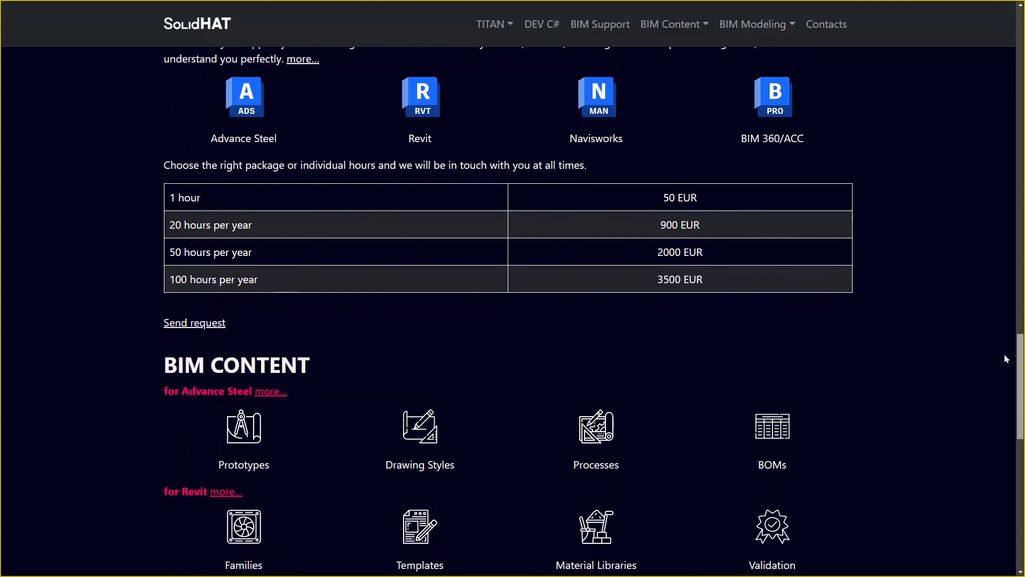
{"action": "scroll", "scroll_direction": "down", "scroll_amount": 3}
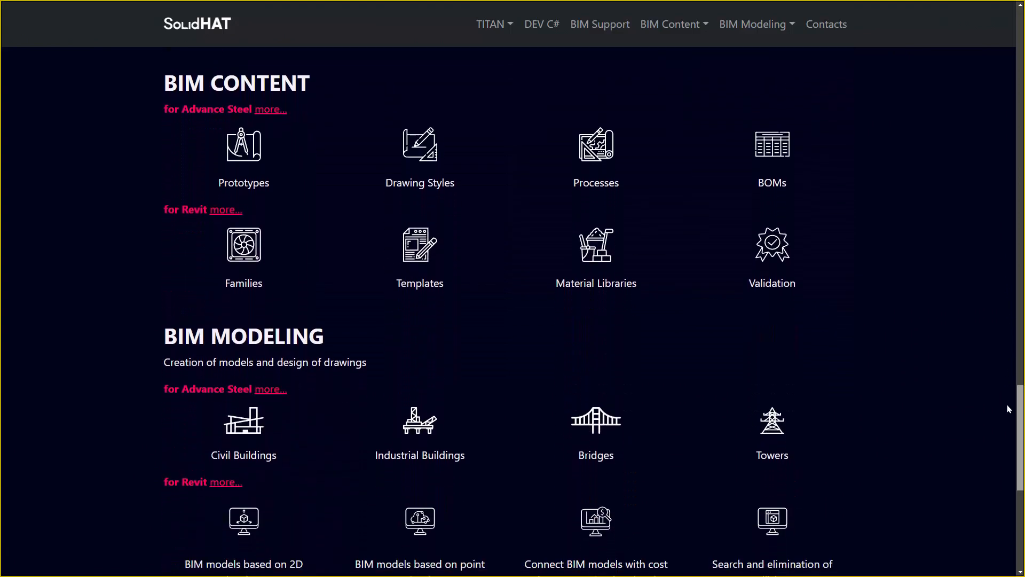
{"action": "left_click", "coordinate": [668, 23]}
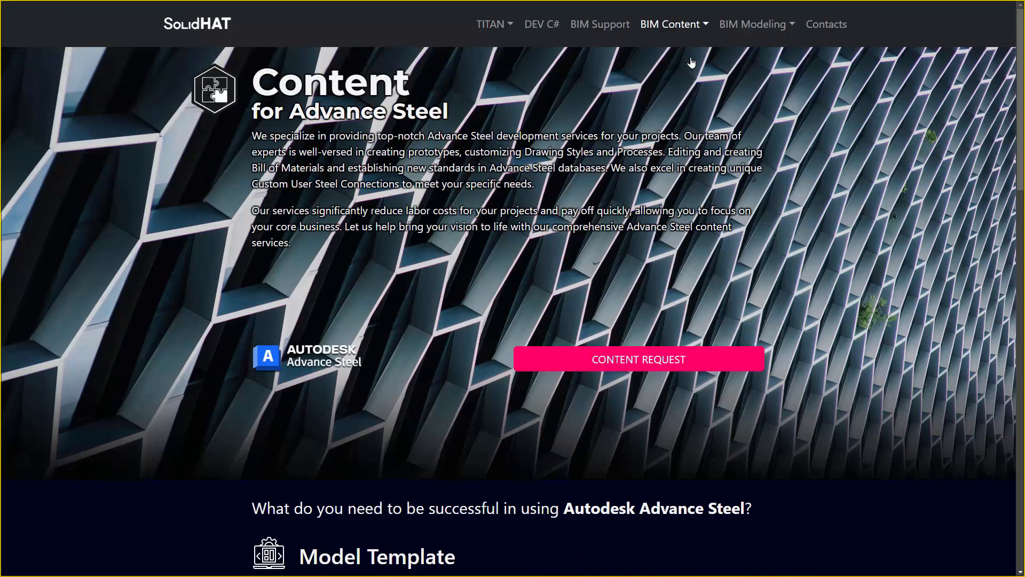
Open the TITAN for Advance Steel page and scroll to its 350 EUR/year purchase terms
{"action": "left_click", "coordinate": [492, 24]}
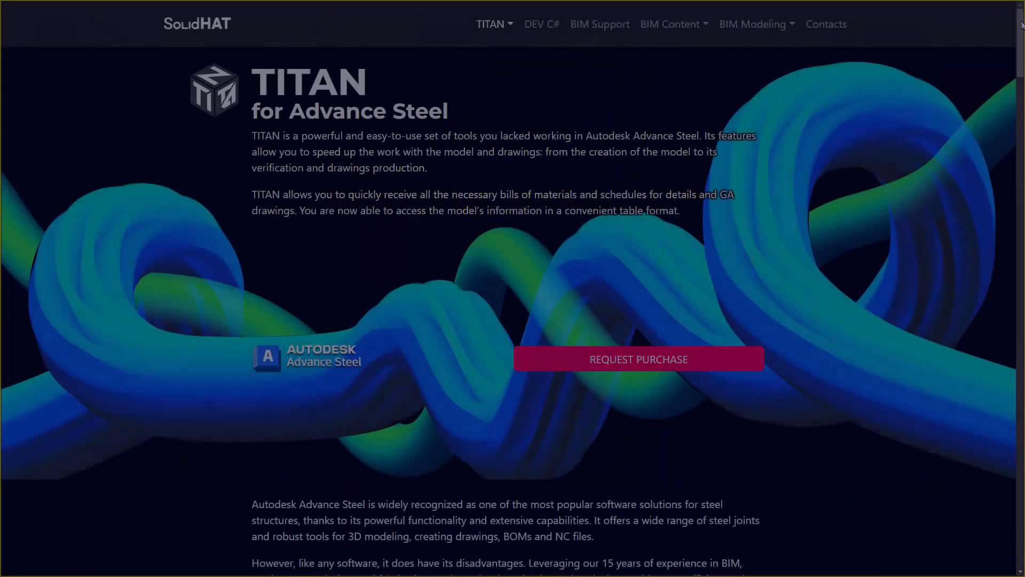
{"action": "scroll", "scroll_direction": "down", "scroll_amount": 3}
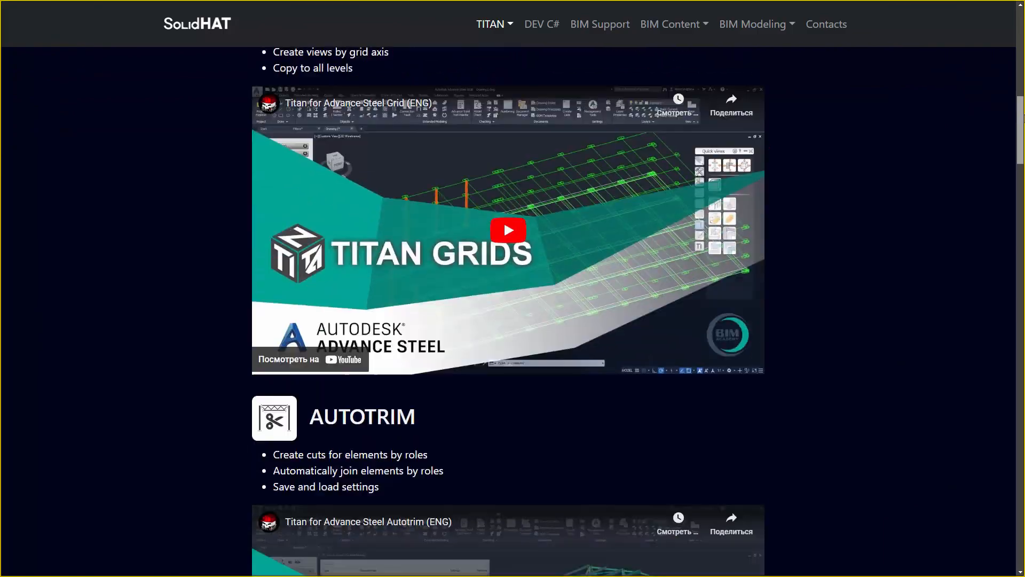
{"action": "scroll", "scroll_direction": "down", "scroll_amount": 3}
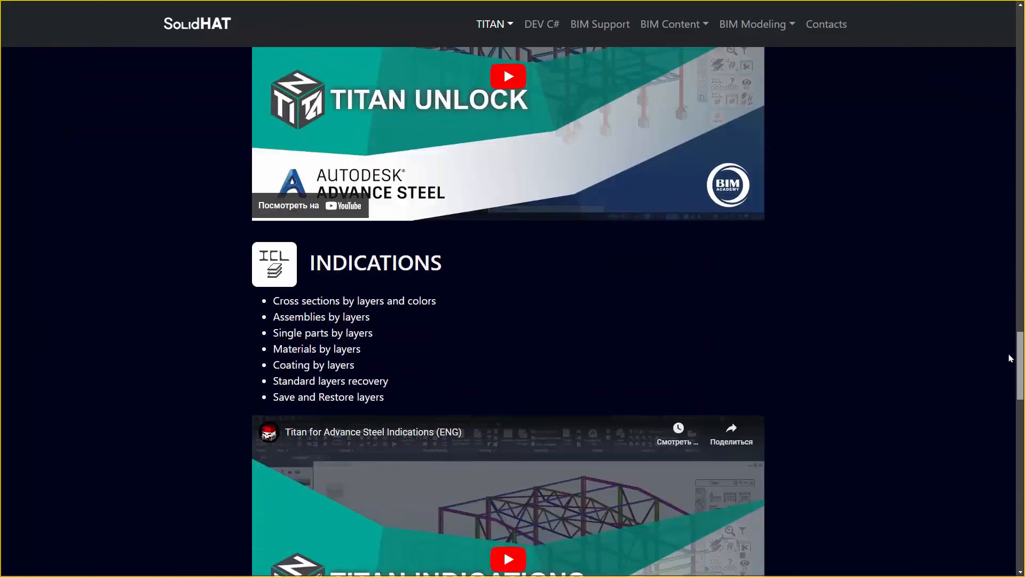
{"action": "scroll", "scroll_direction": "down", "scroll_amount": 3}
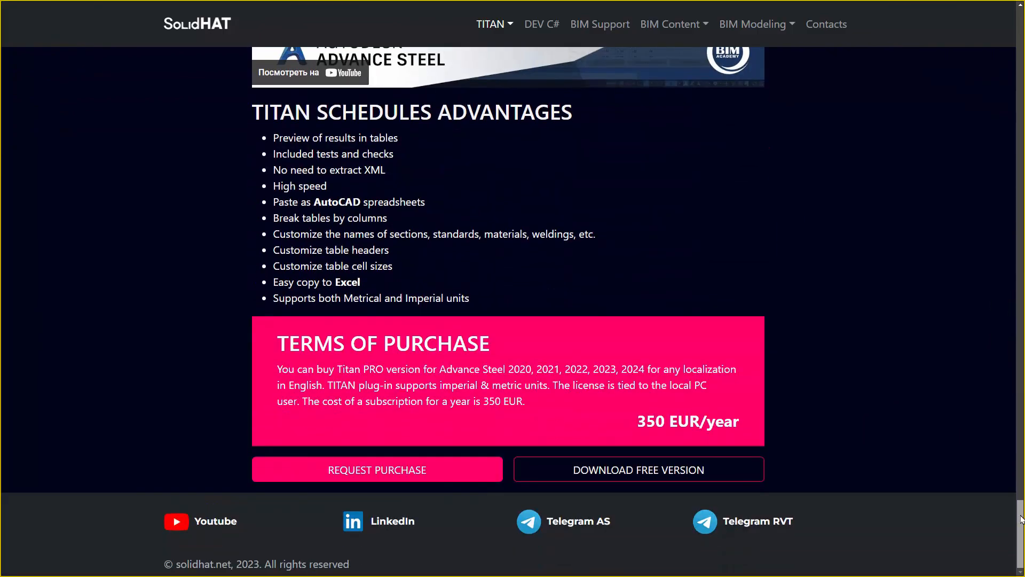